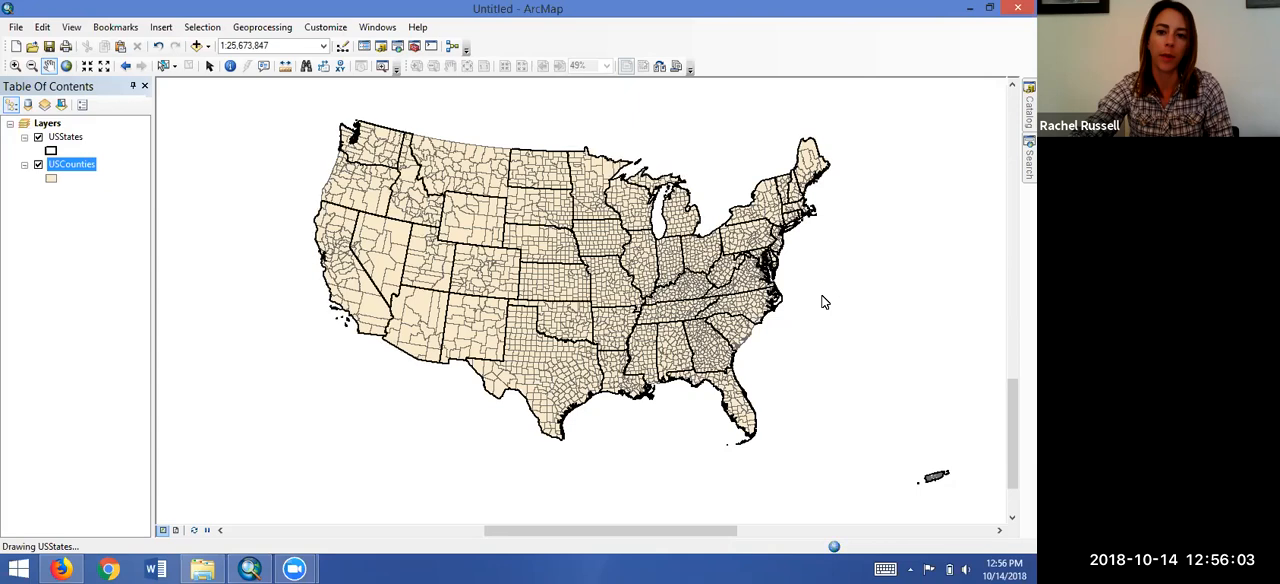
mouse_move(298, 291)
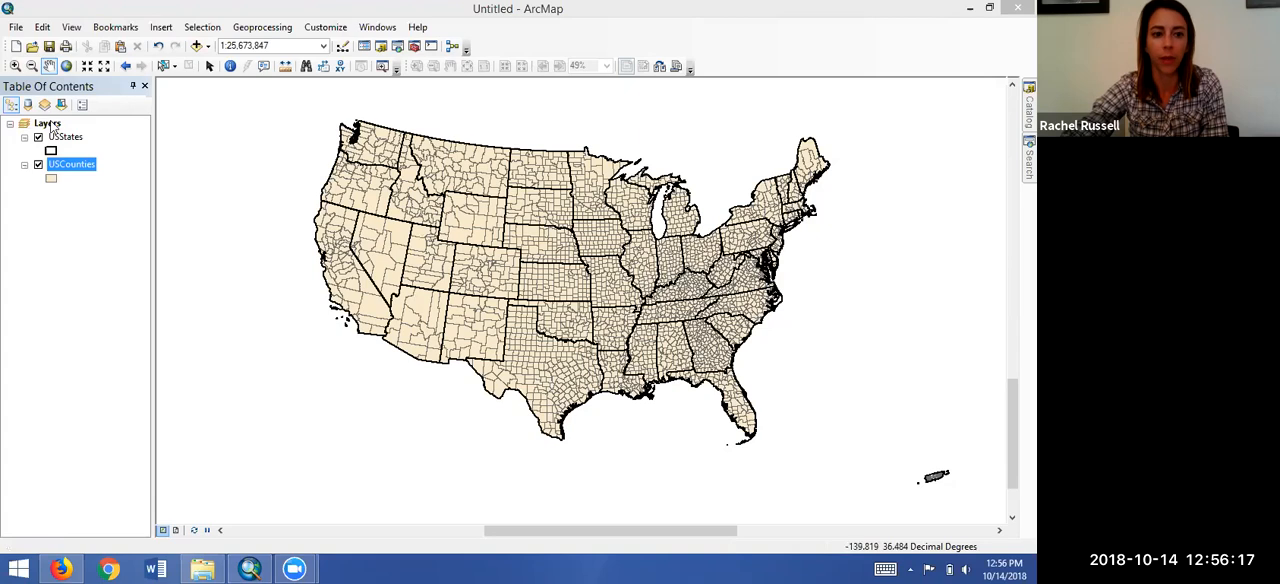
mouse_move(58, 172)
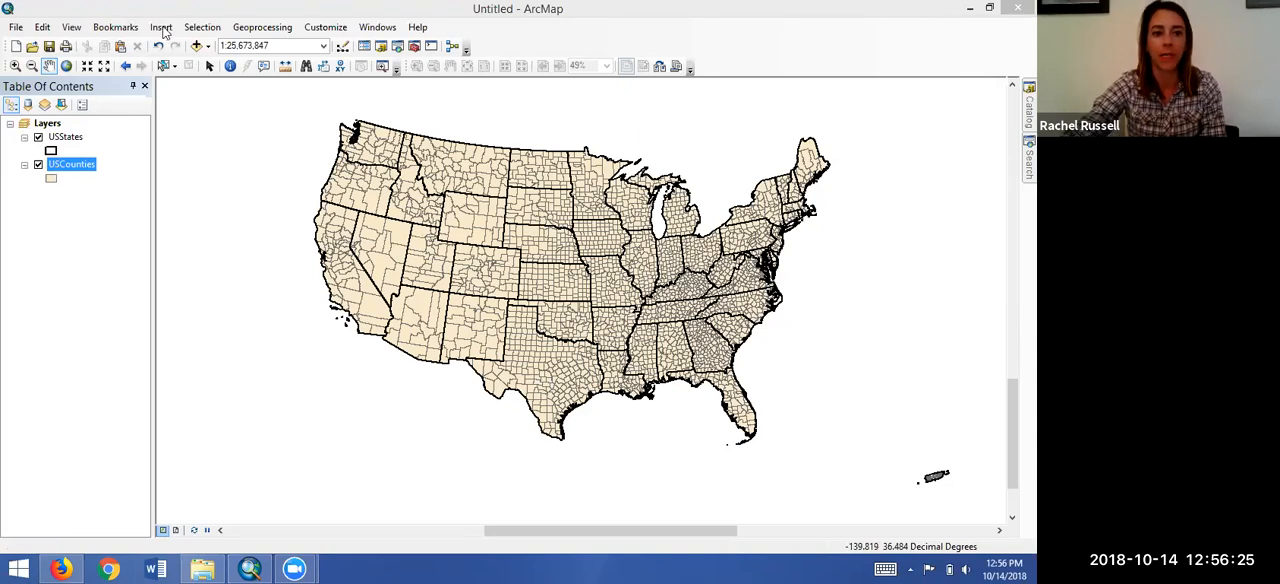
Step: Insert a new empty data frame alongside Layers, then open the Layers frame's options
click(161, 27)
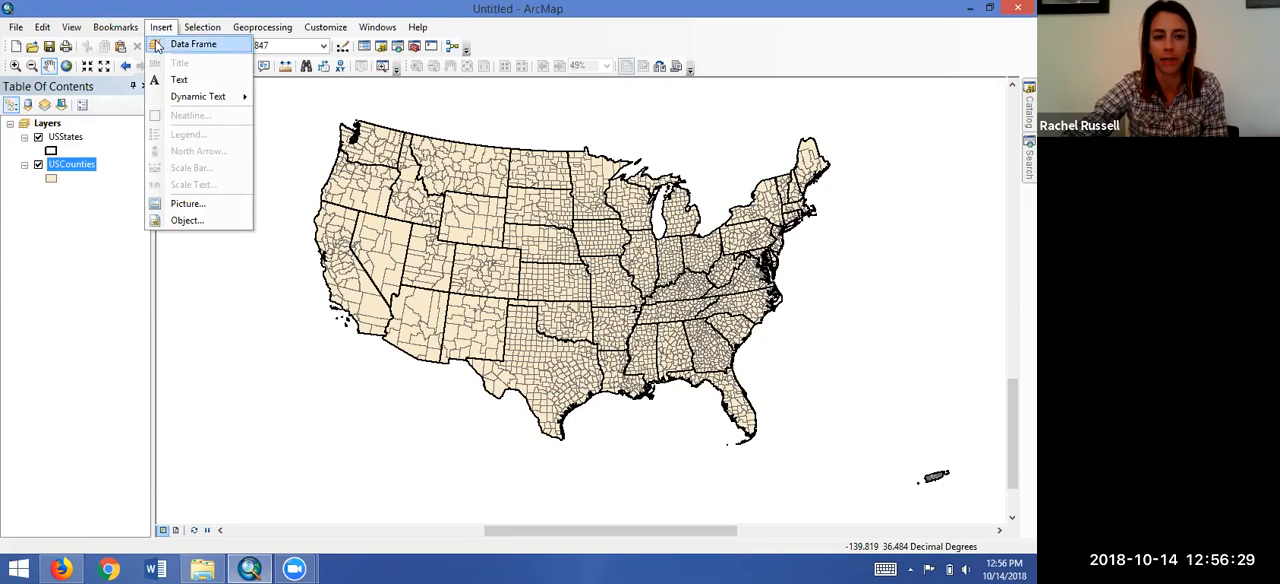
mouse_move(193, 44)
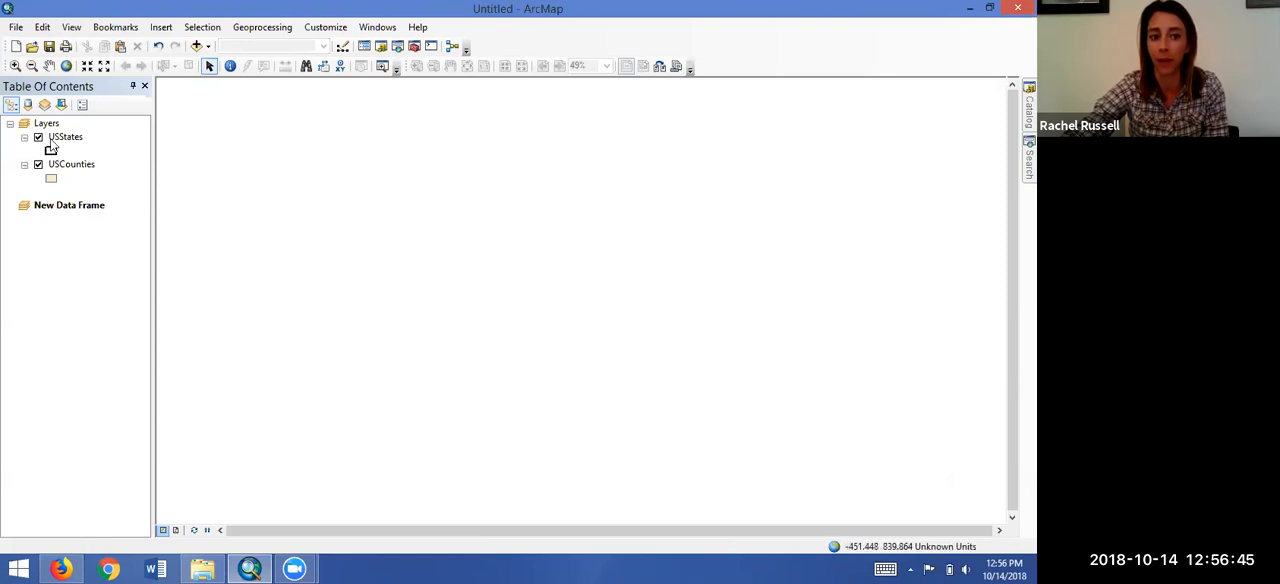
right_click(46, 122)
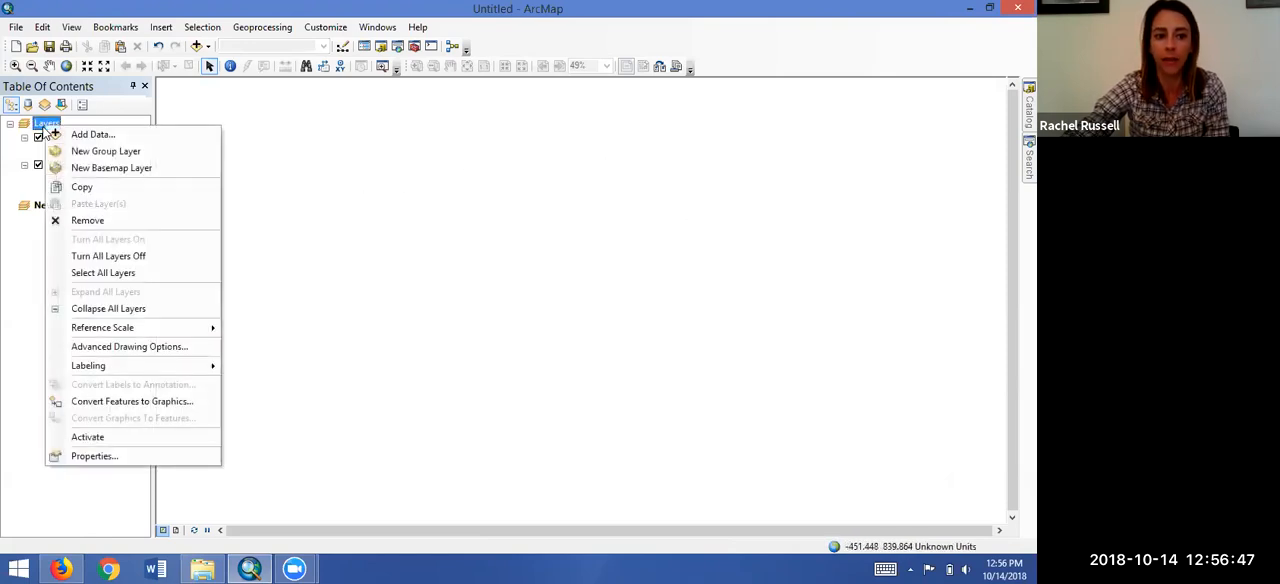
mouse_move(111, 167)
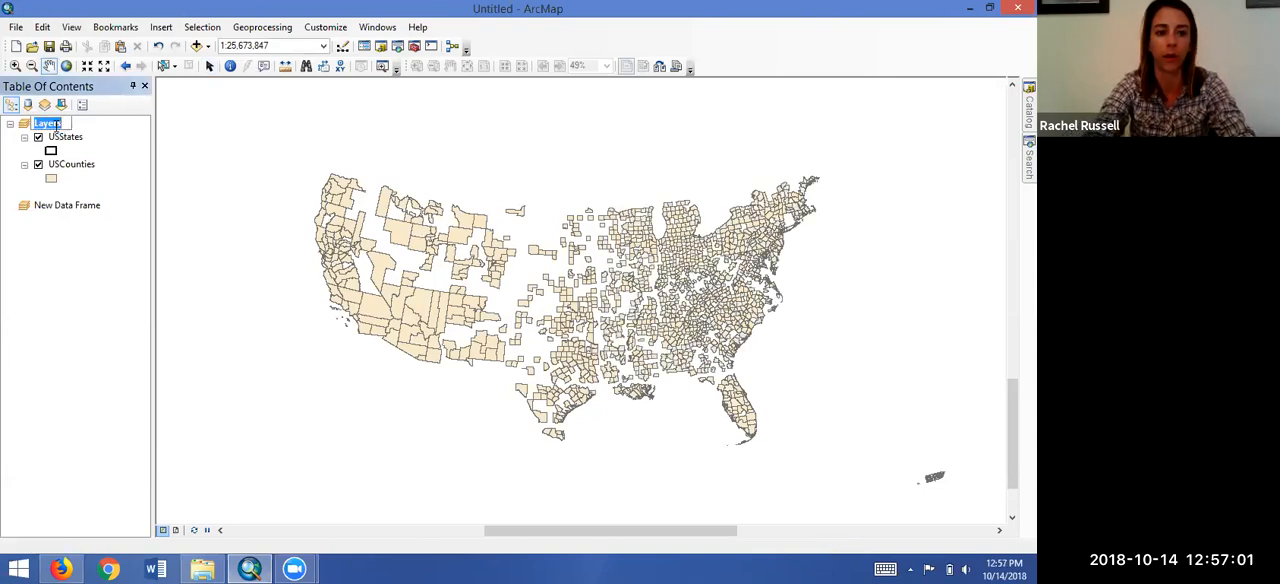
Step: Rename the Layers frame to 'Solar' and New Data Frame to 'Wood'
text(Solar)
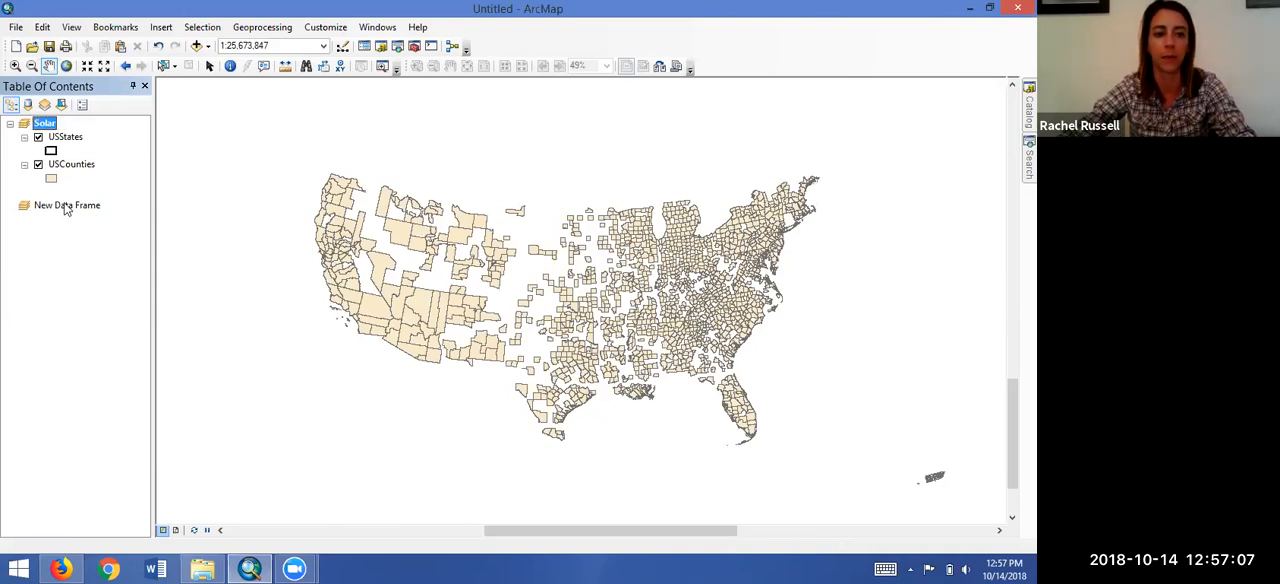
right_click(67, 205)
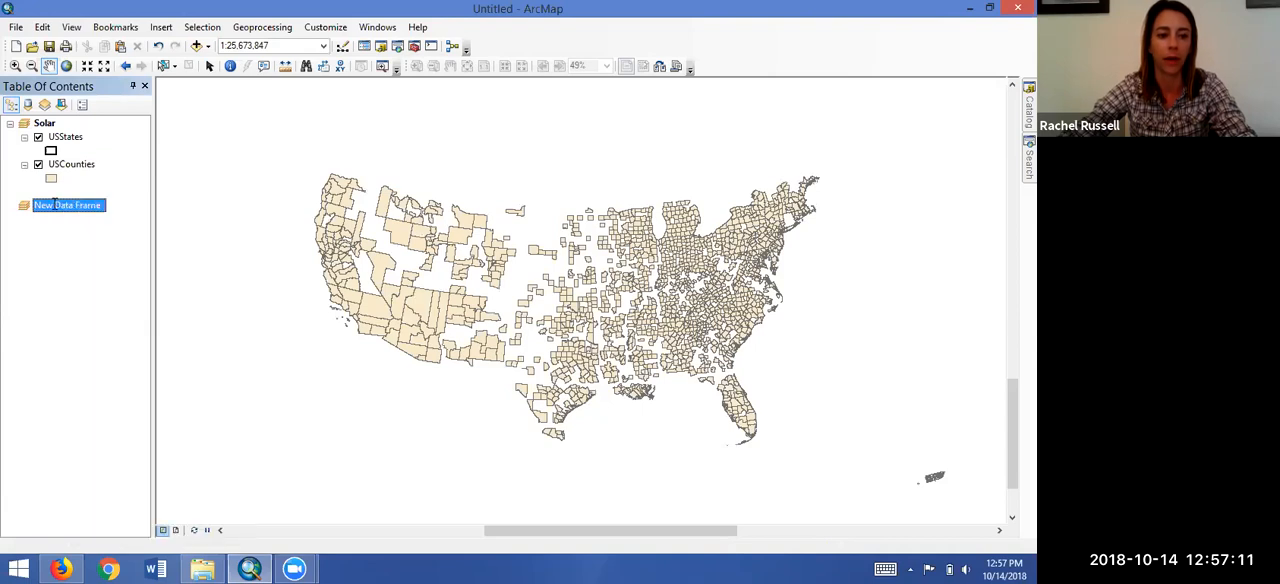
text(W)
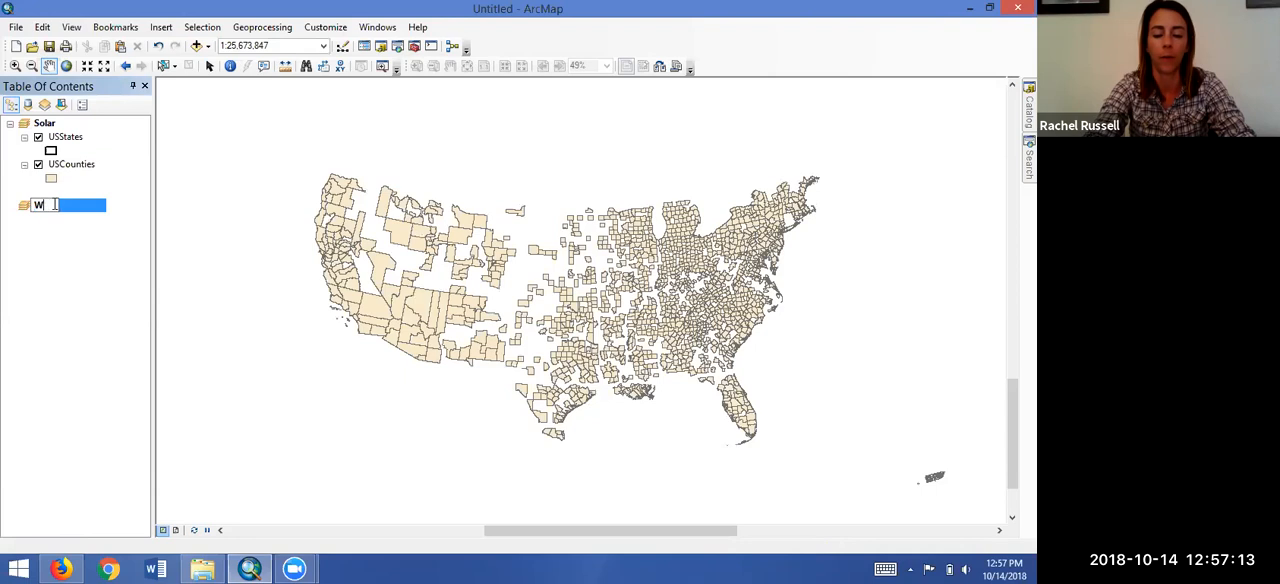
text(Wood)
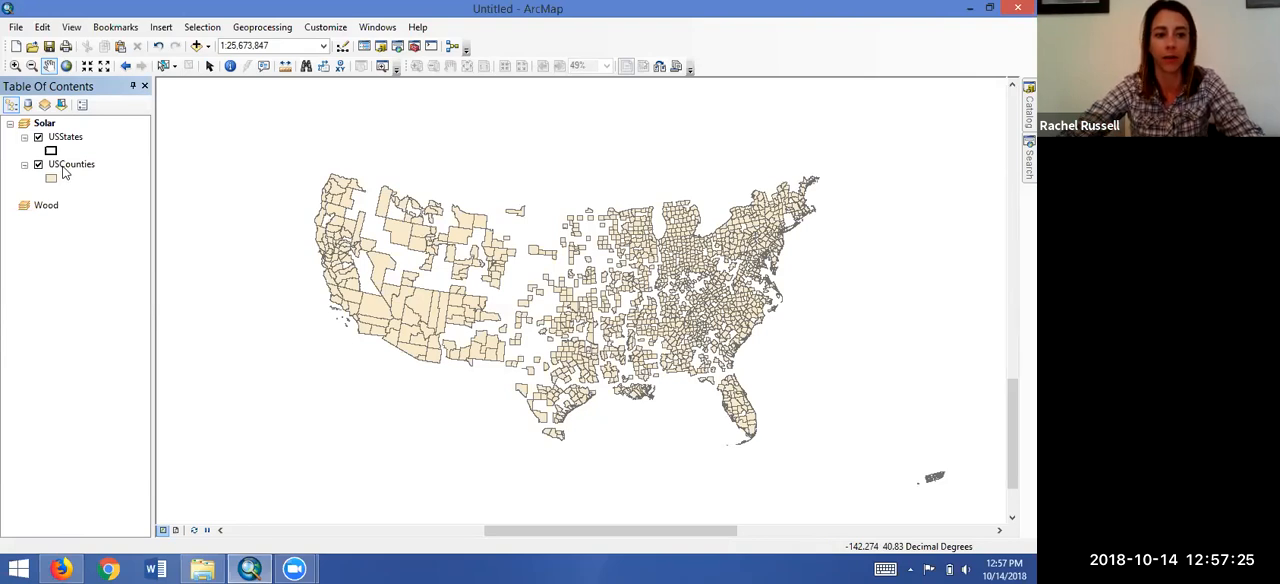
Step: Select USStates and USCounties, copy them into the Wood frame, and open Wood's options
double_click(71, 163)
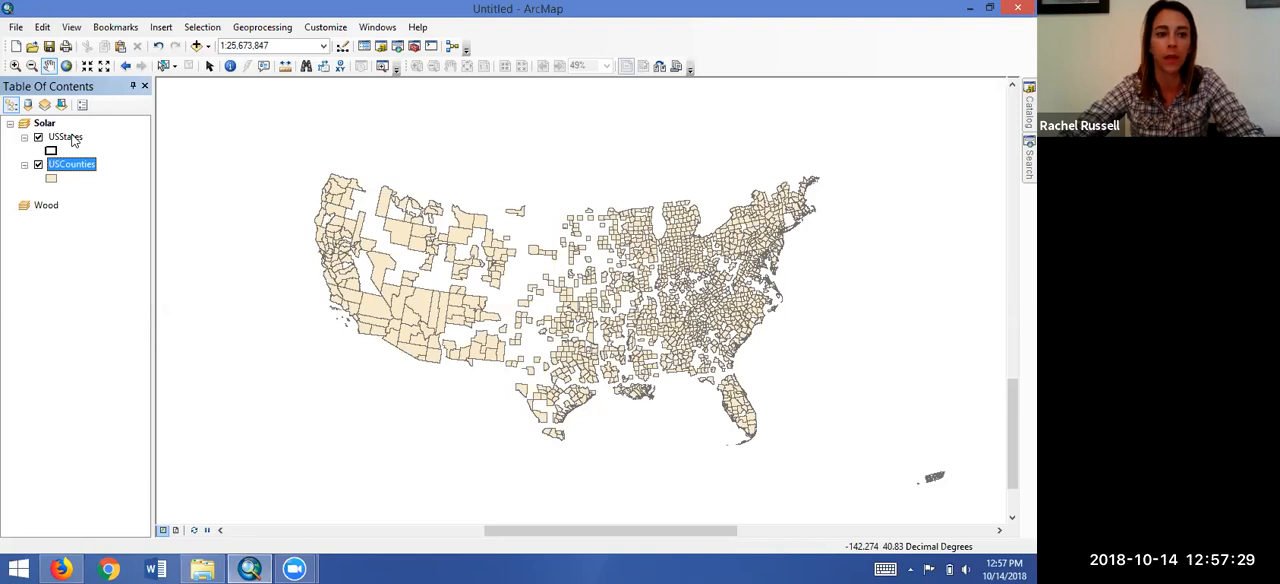
click(65, 137)
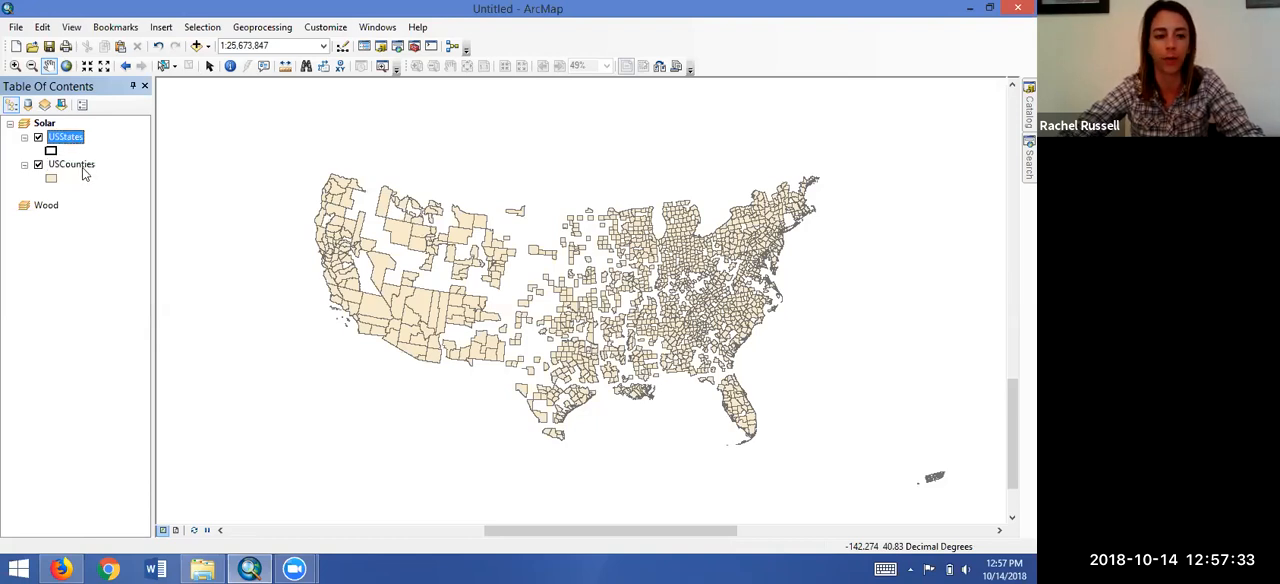
click(71, 163)
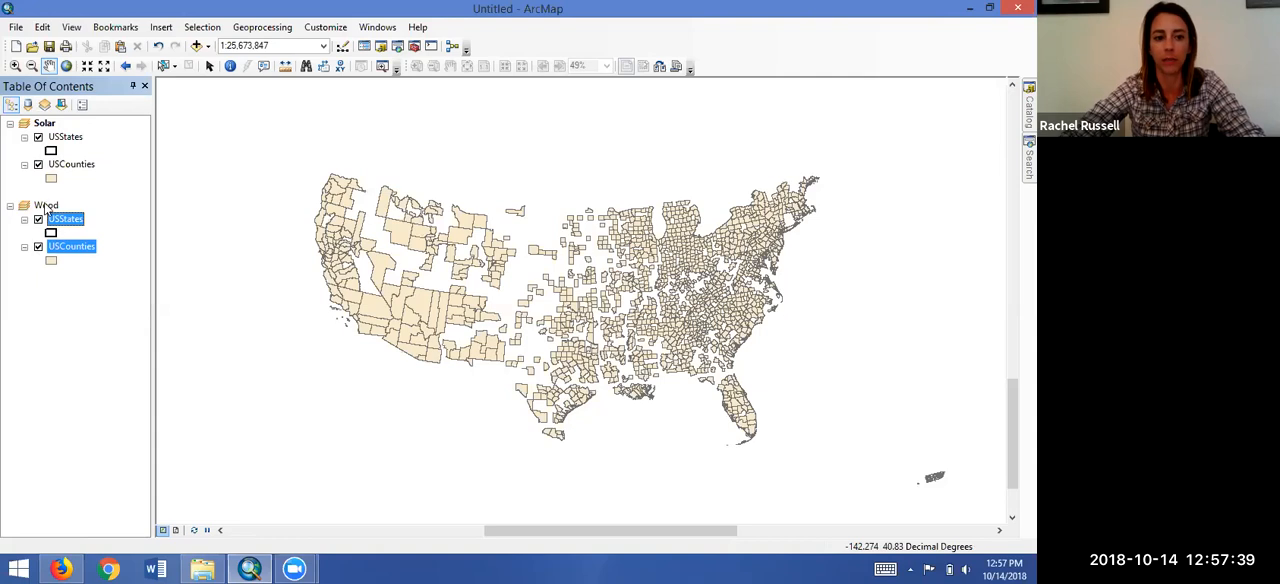
right_click(46, 205)
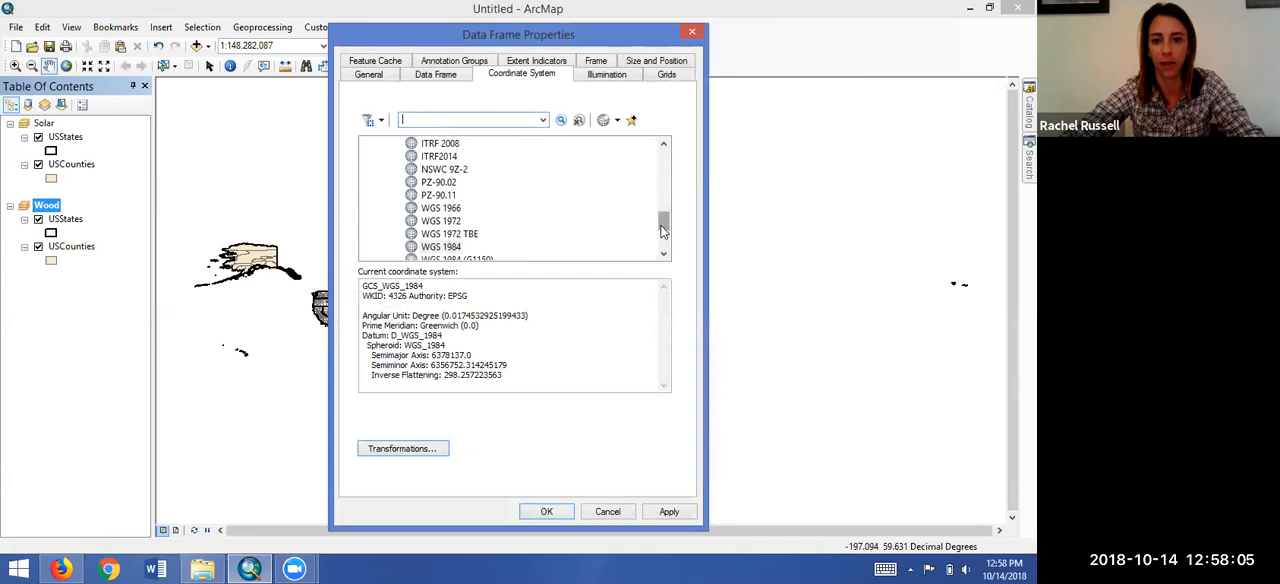
Step: Set Wood's coordinate system to North America Equidistant Conic, accepting the warning
scroll(down, 3)
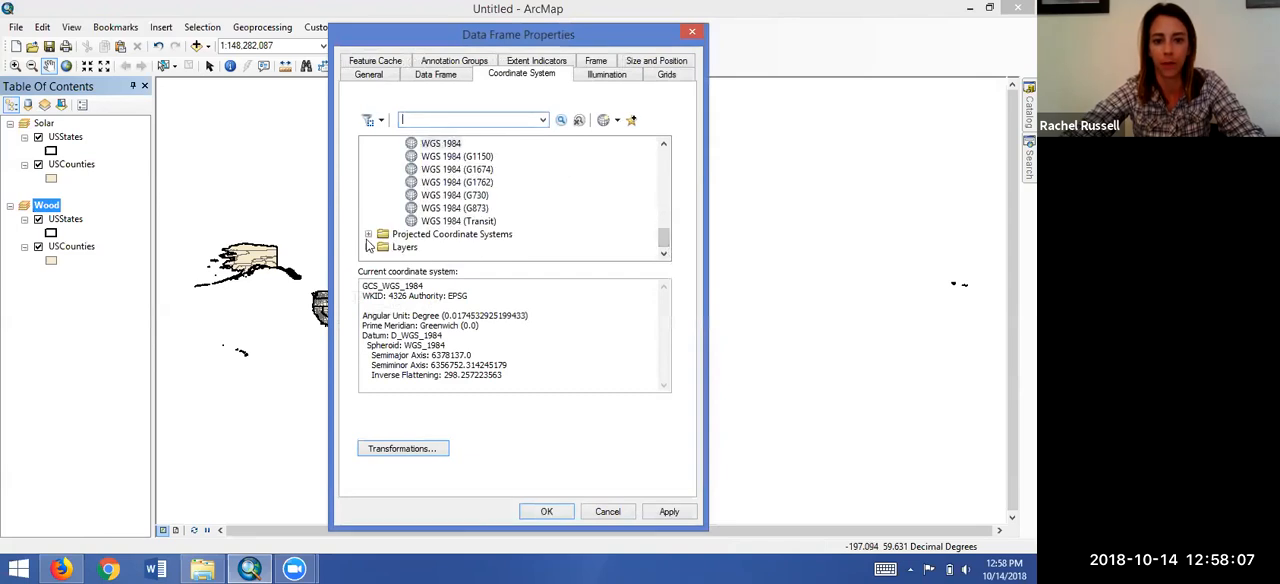
click(369, 233)
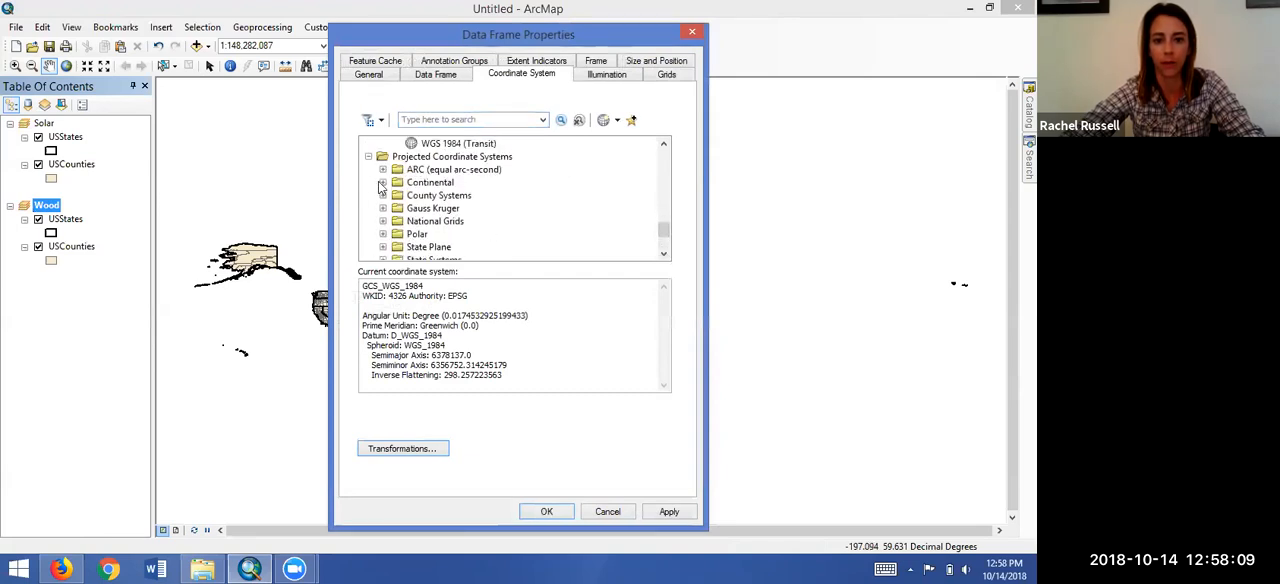
click(383, 182)
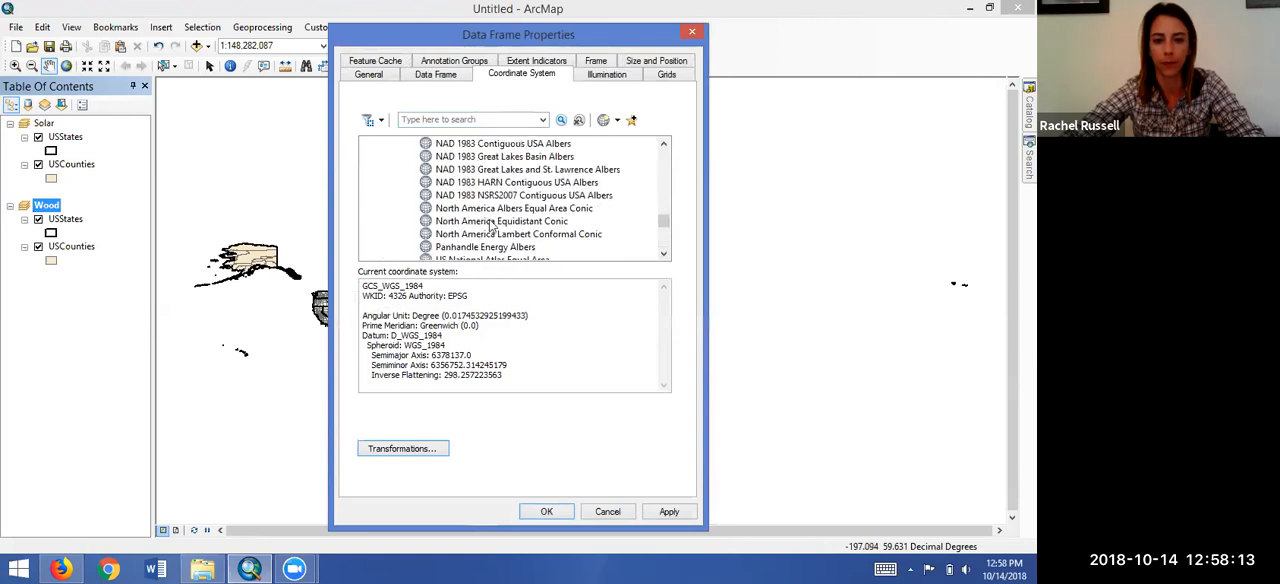
click(513, 208)
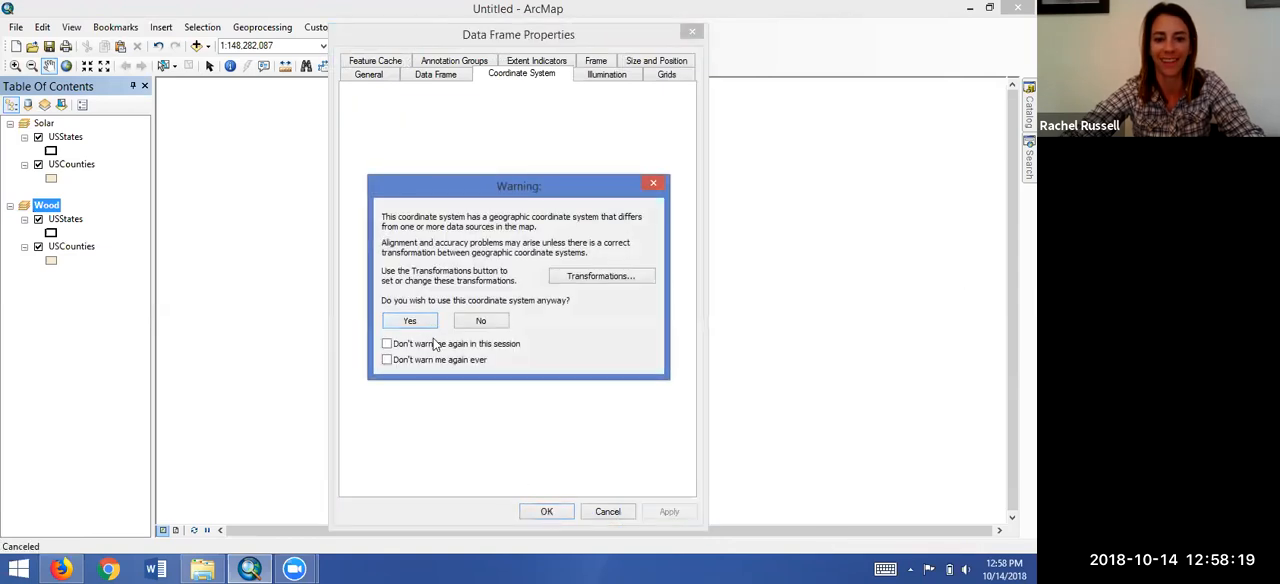
click(409, 320)
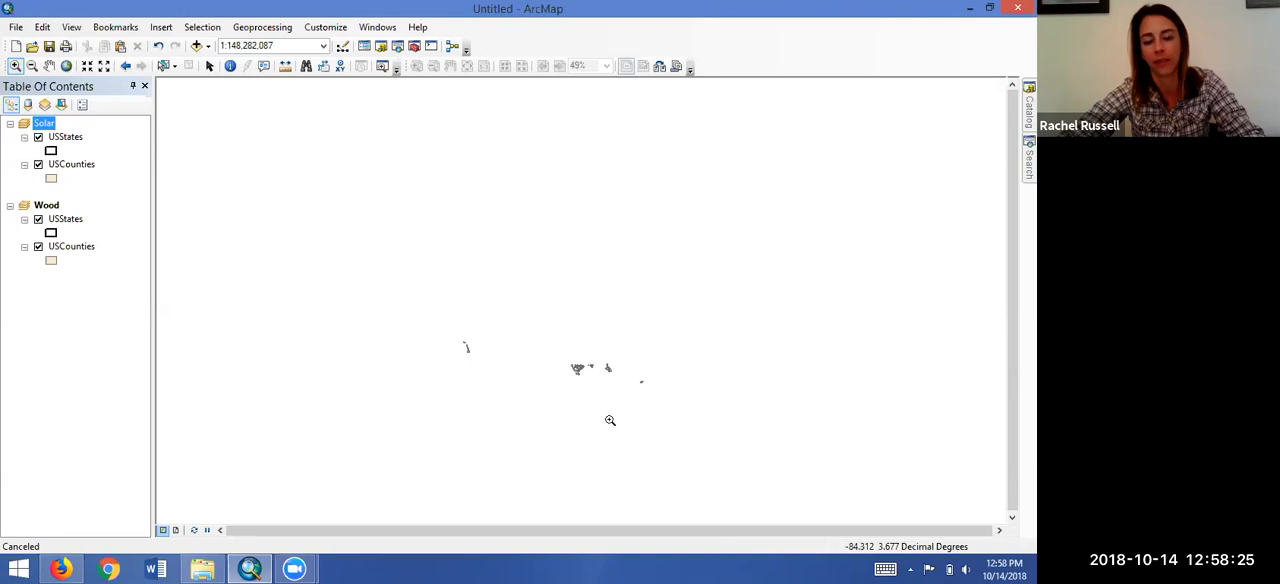
mouse_move(373, 297)
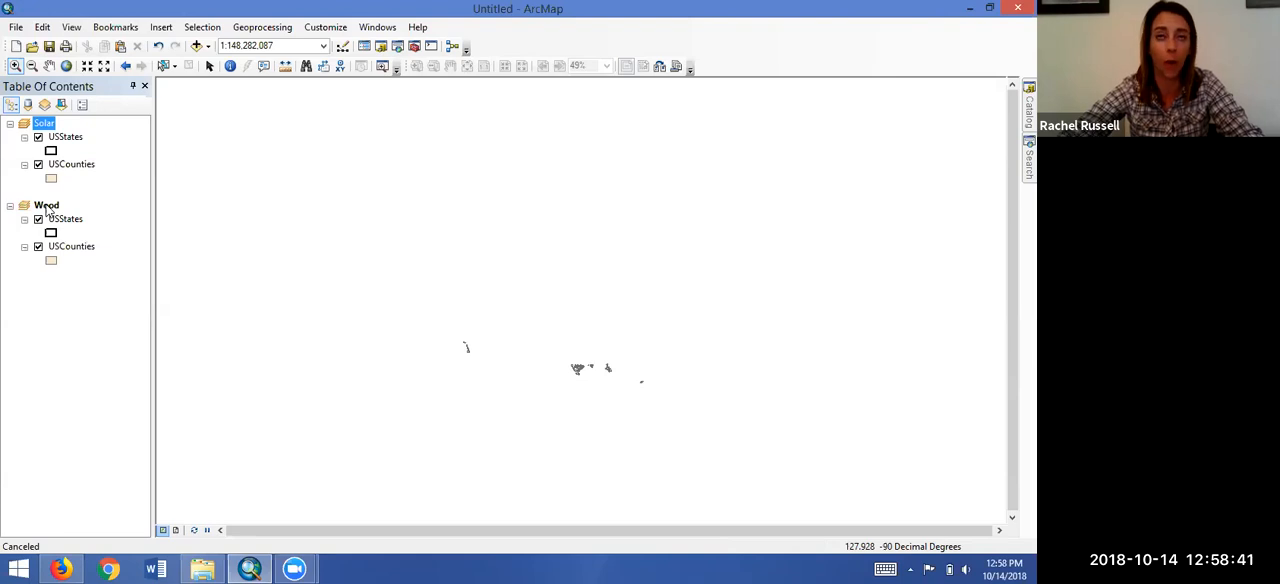
Step: Remove the Wood data frame and redraw the map
click(47, 205)
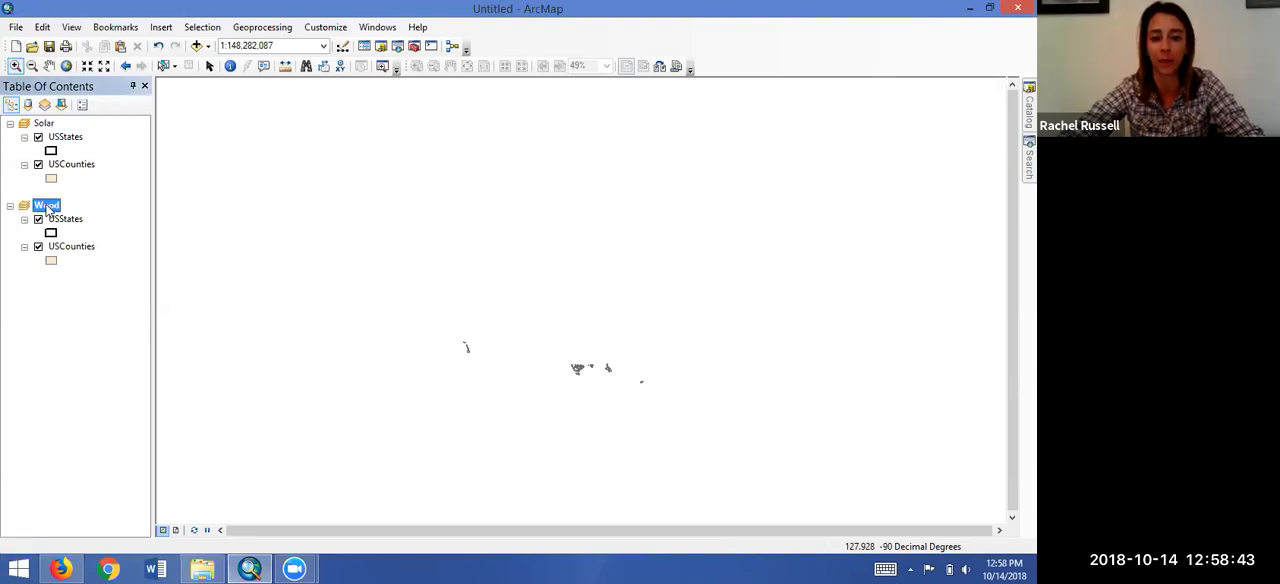
right_click(46, 205)
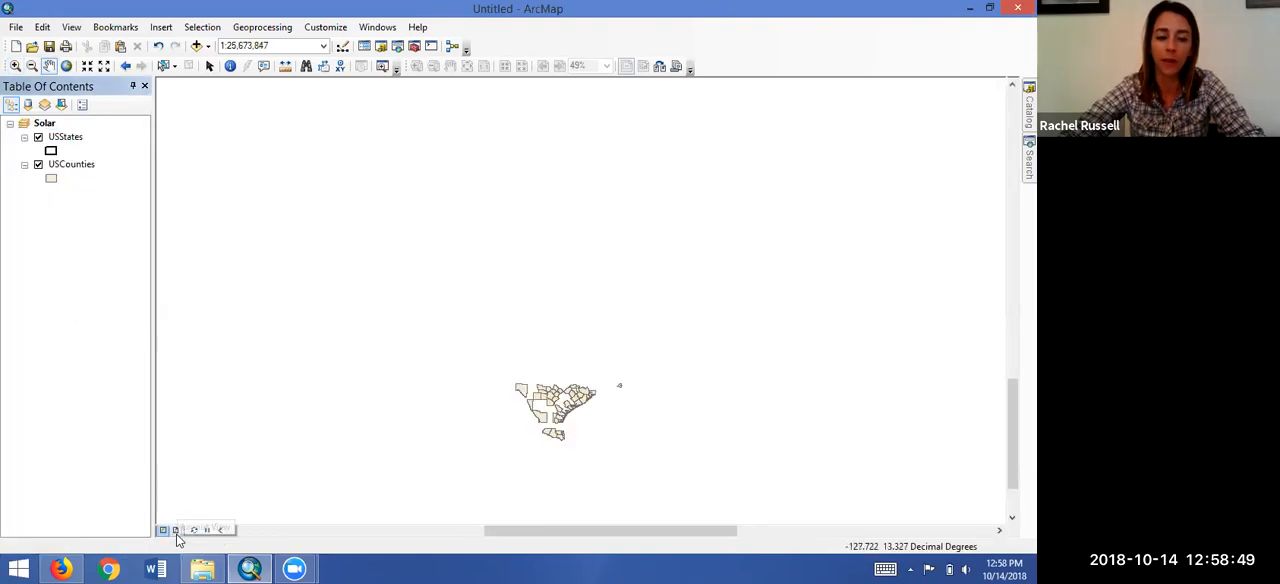
click(176, 530)
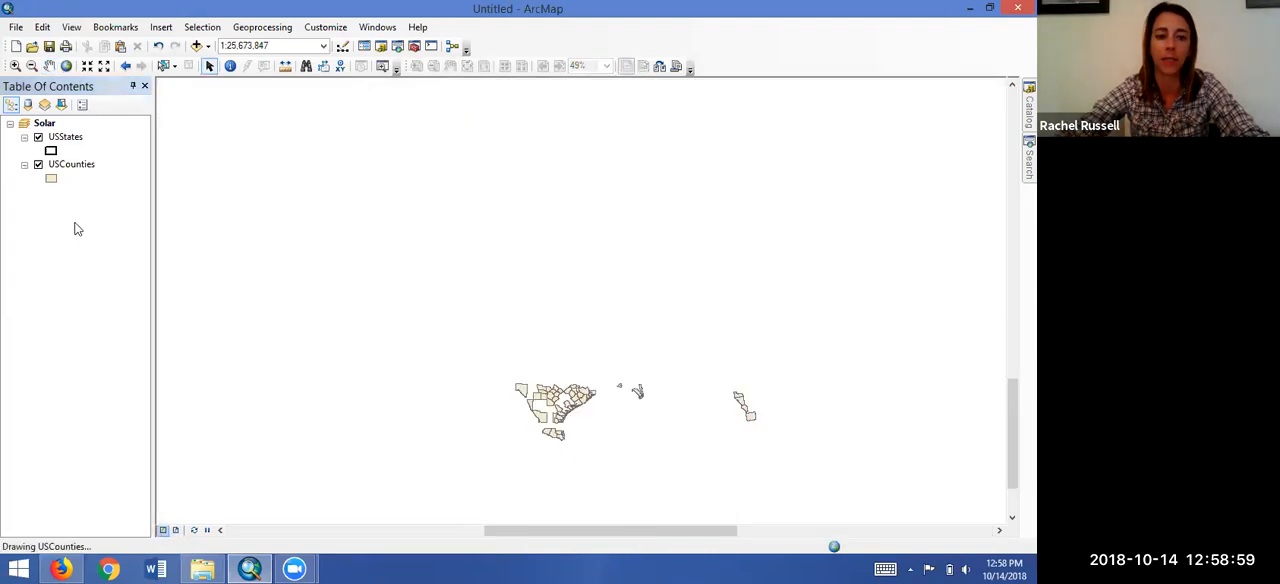
Step: Add a new empty data frame beneath Solar and open its options
right_click(44, 122)
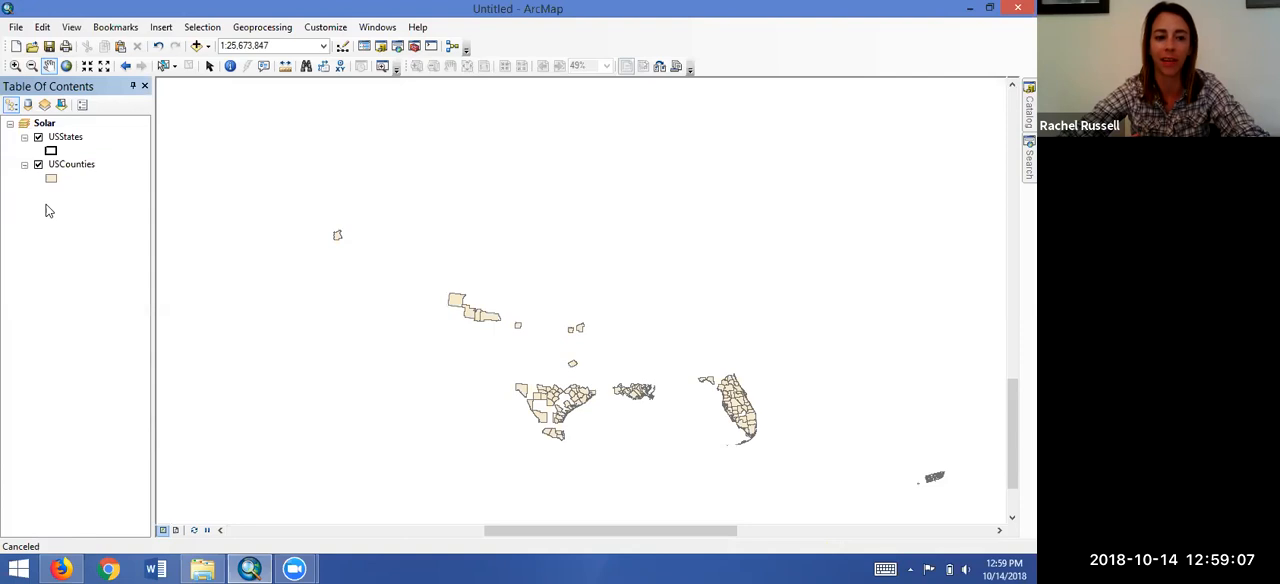
click(160, 26)
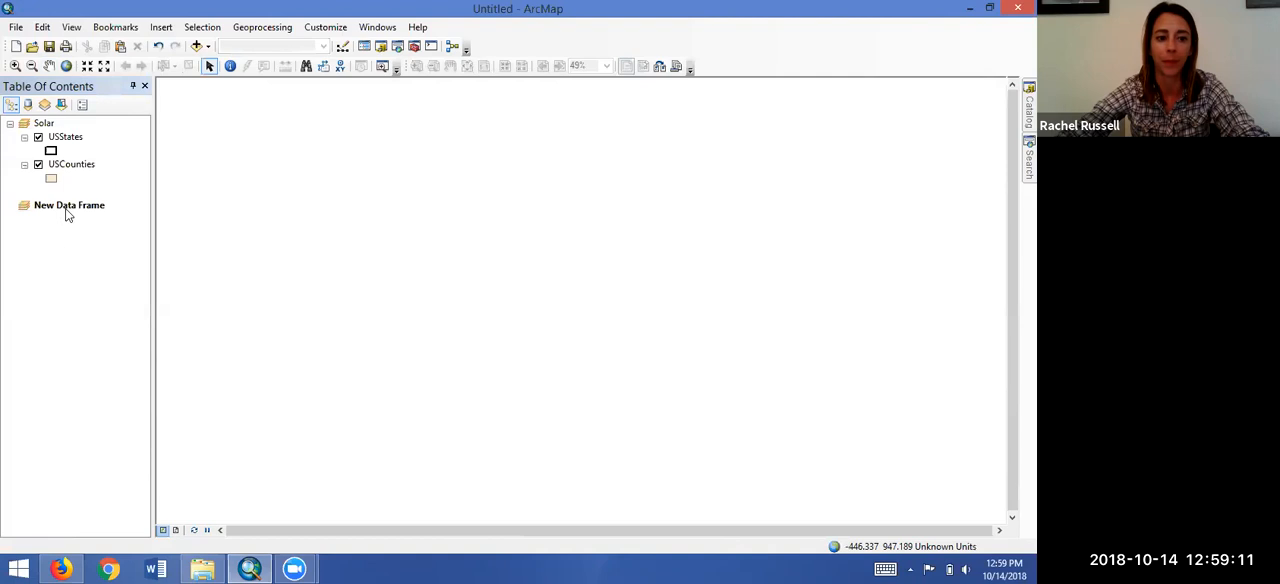
right_click(68, 205)
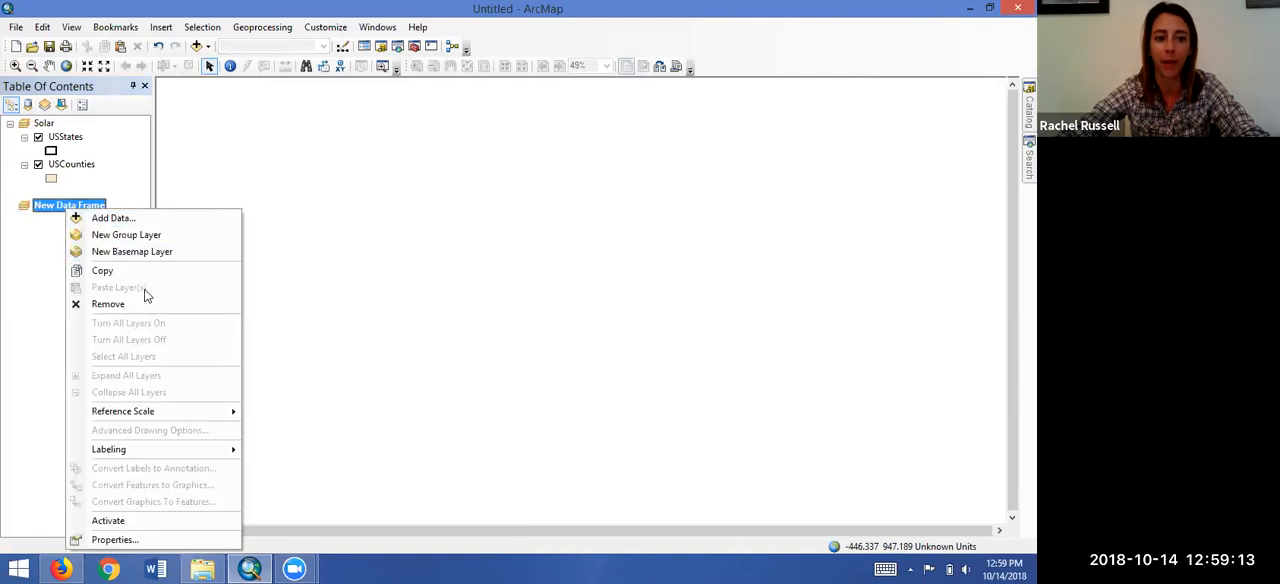
mouse_move(12, 285)
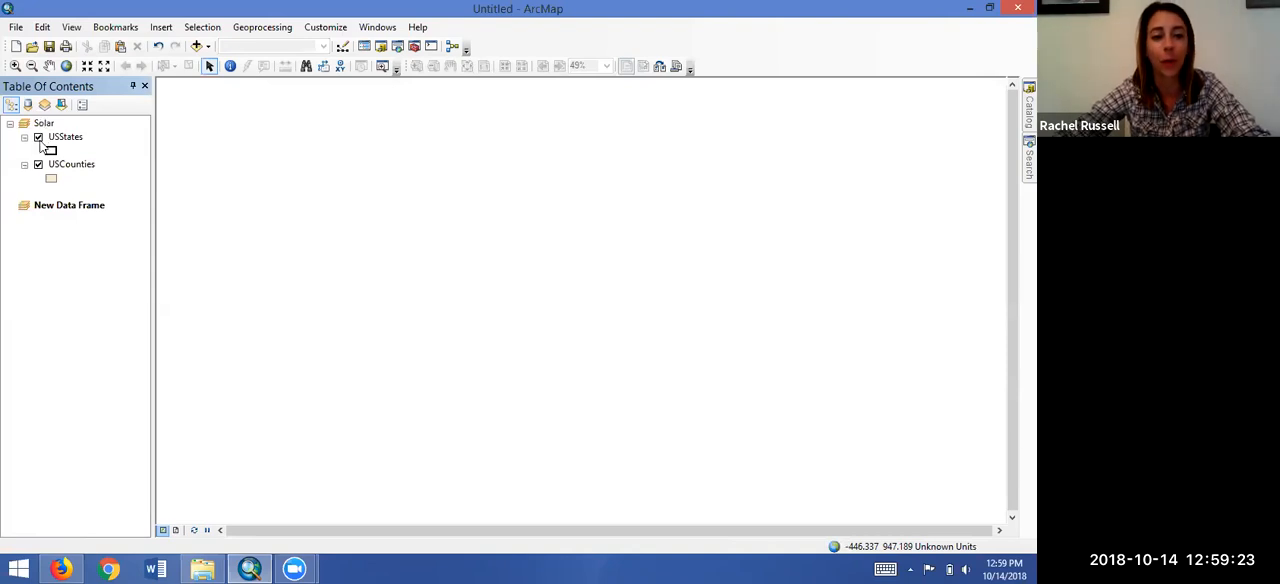
Step: Remove the empty New Data Frame and switch to Layout View
right_click(69, 204)
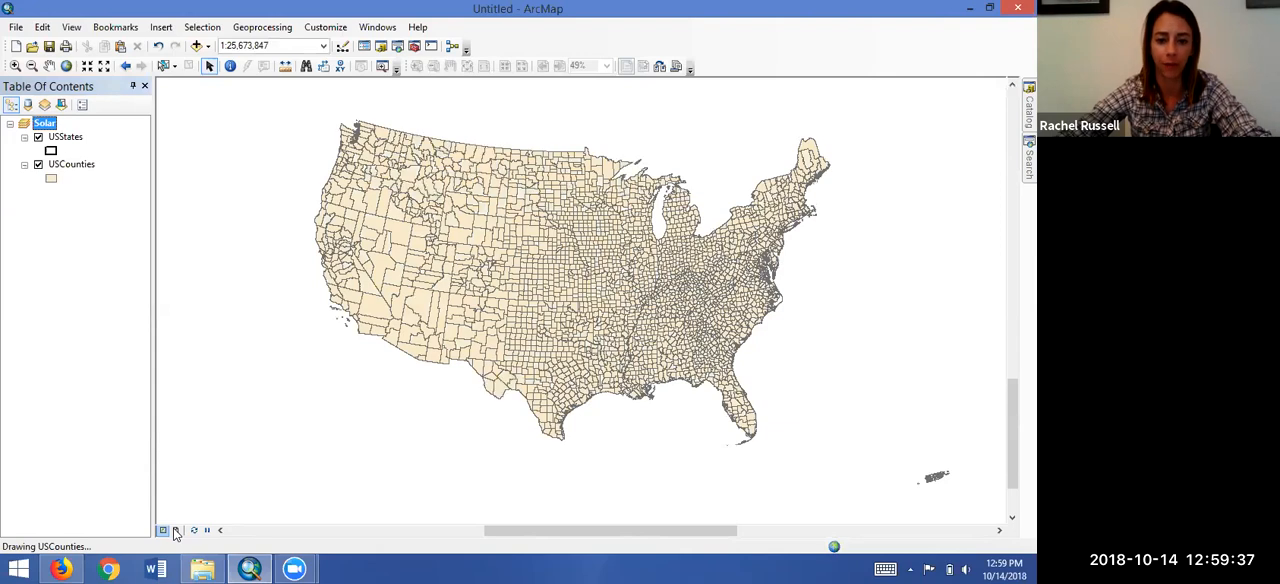
click(175, 530)
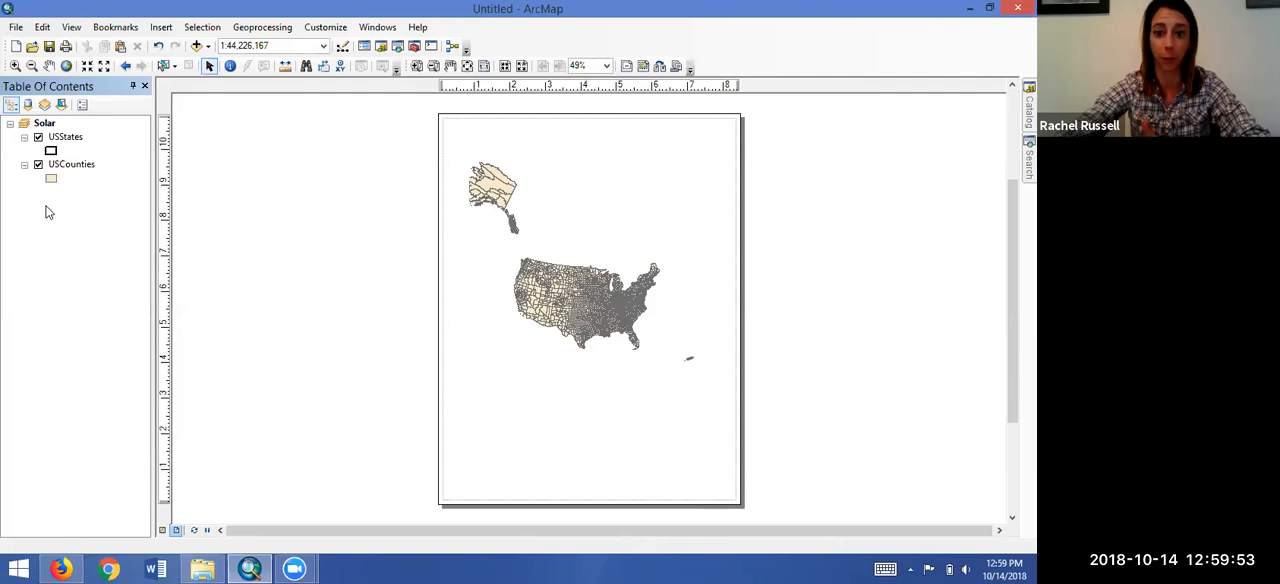
mouse_move(53, 212)
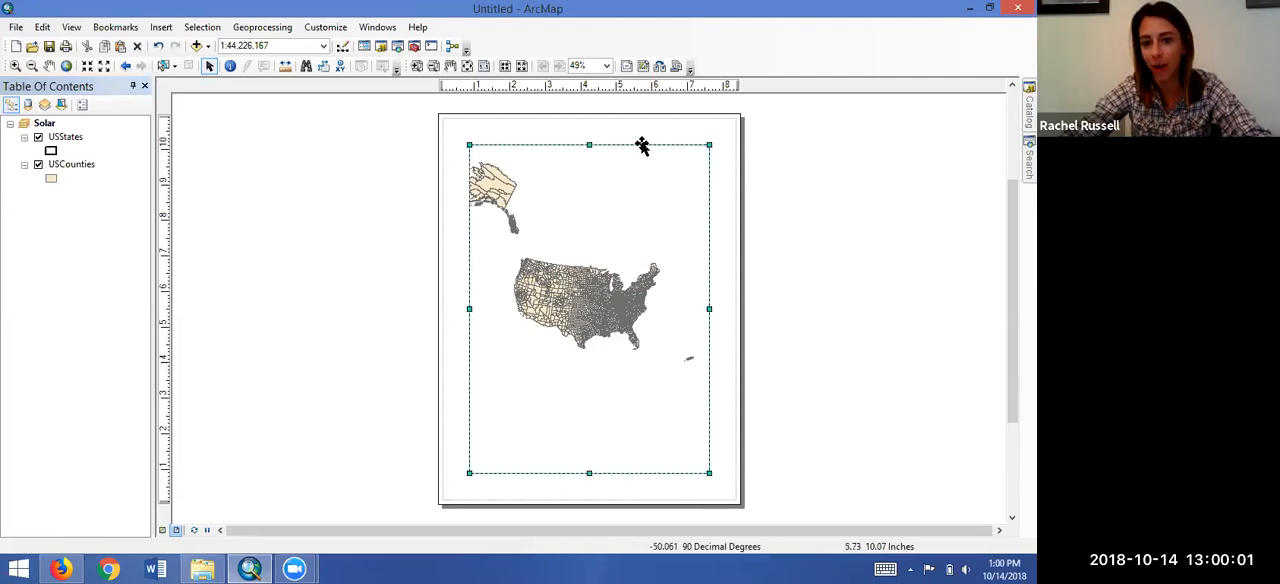
Step: Copy the Solar data frame via its right-click menu on the layout
right_click(643, 147)
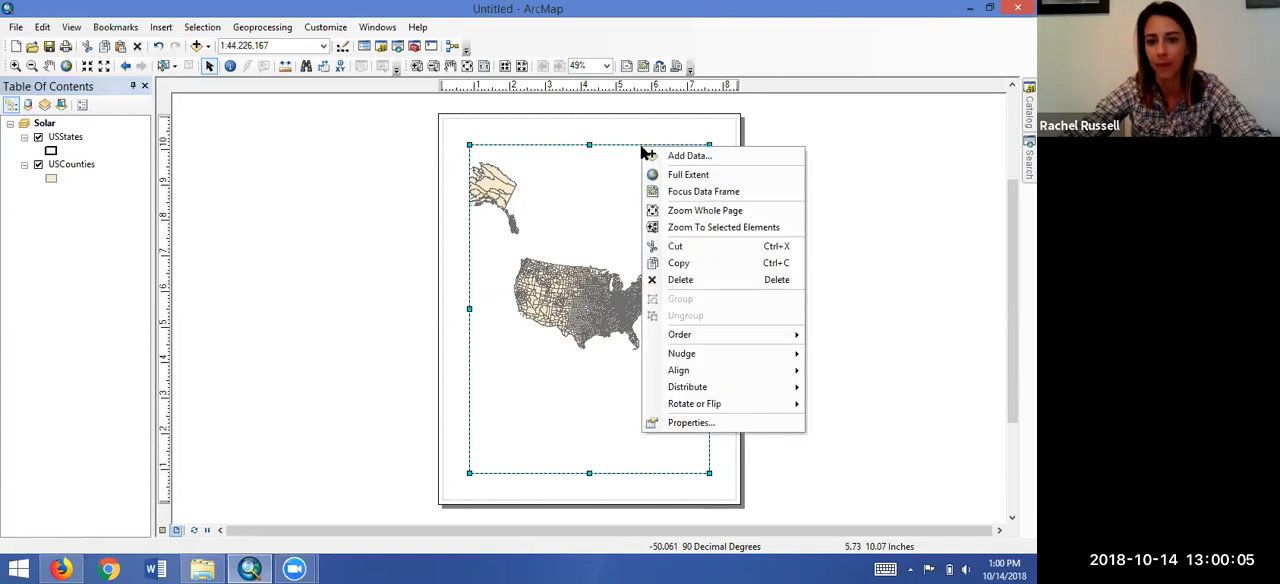
mouse_move(678, 262)
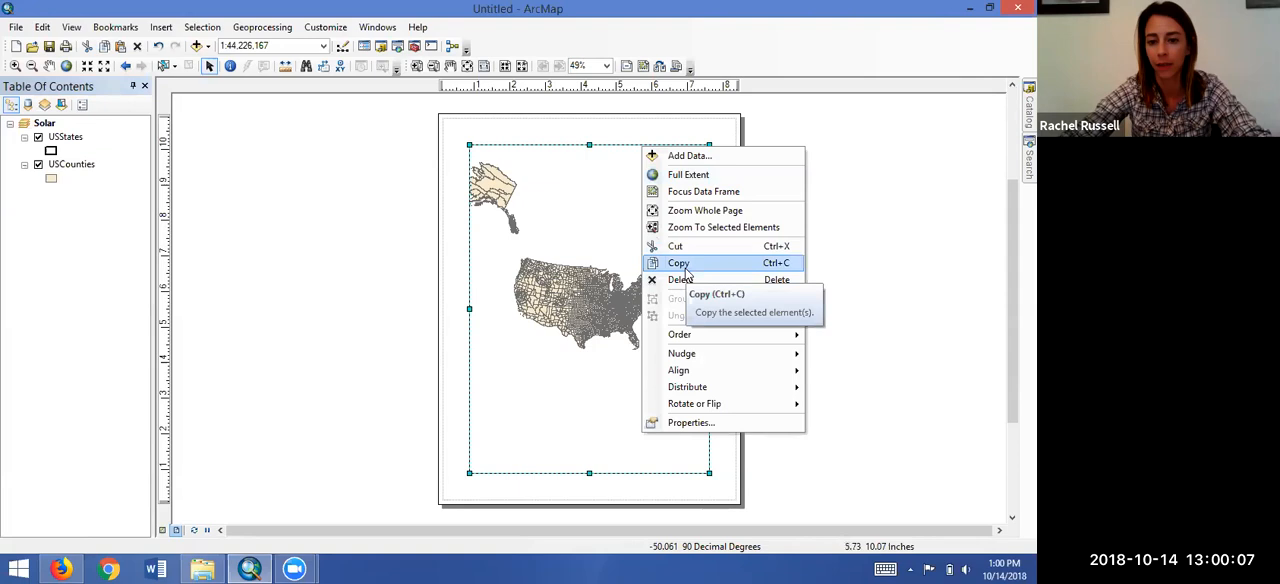
click(678, 262)
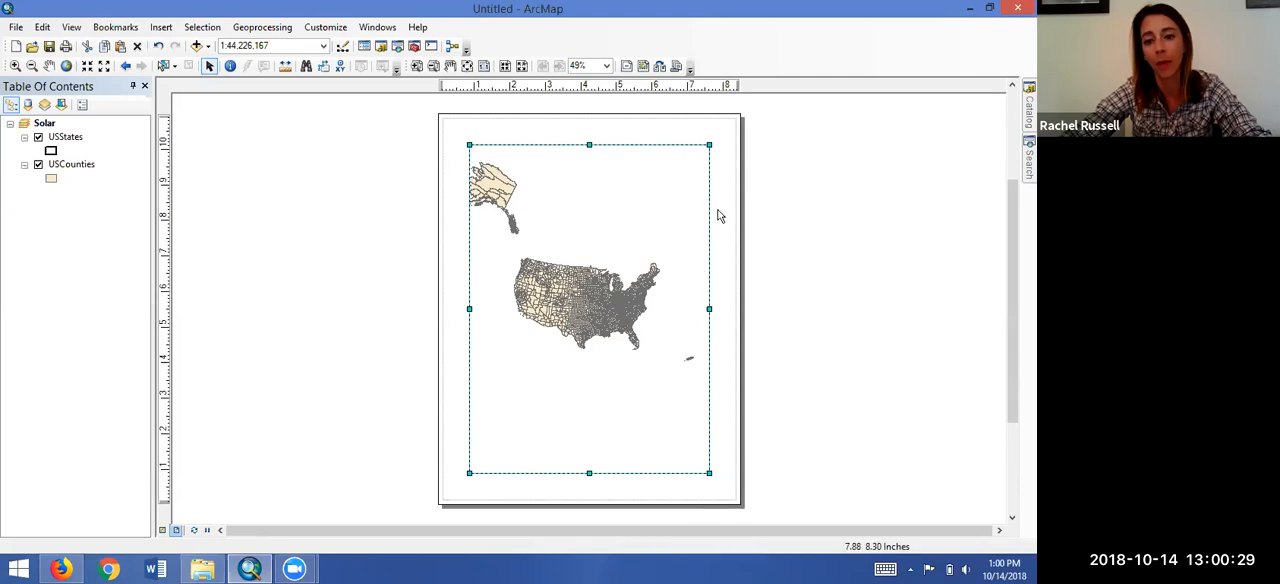
Step: Paste the copied Solar data frame onto the layout page
right_click(718, 215)
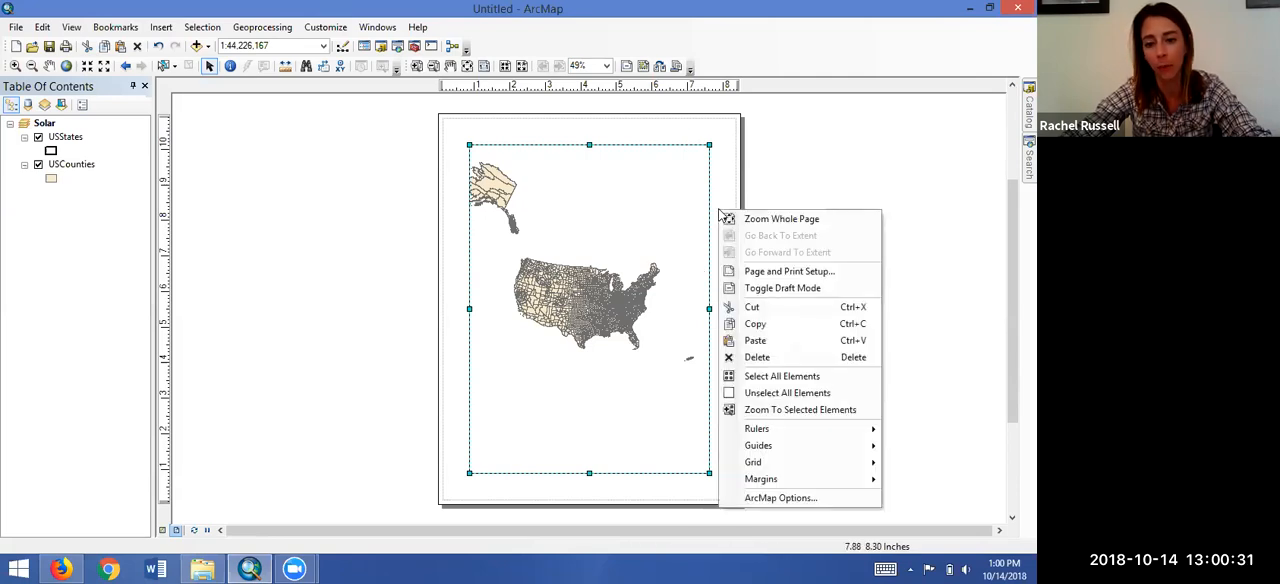
mouse_move(755, 340)
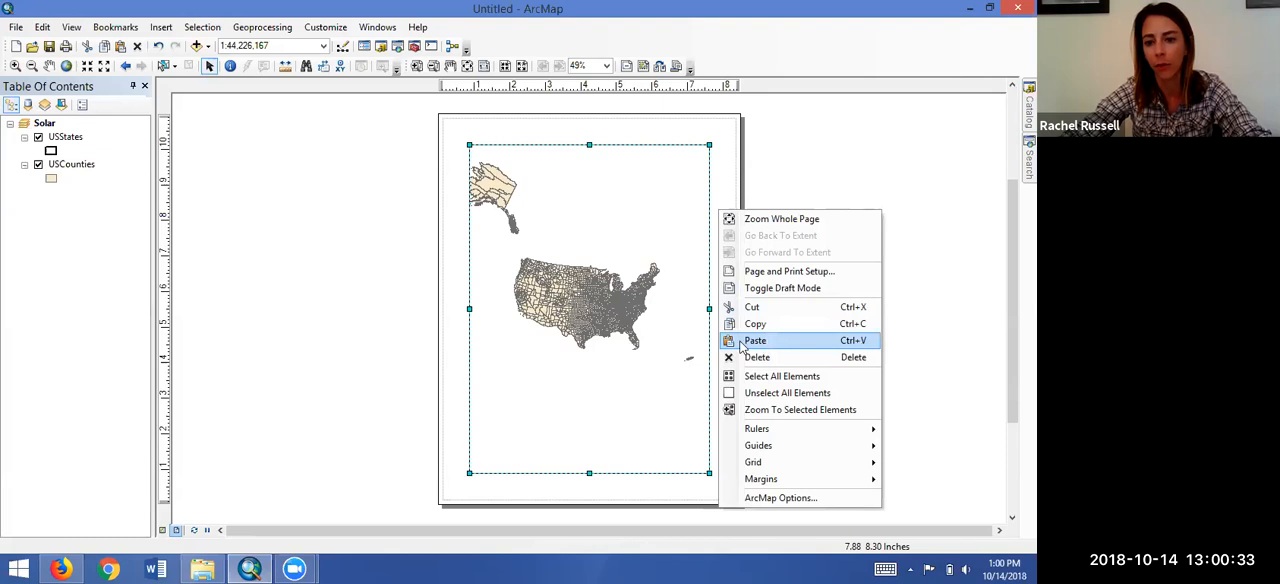
mouse_move(768, 341)
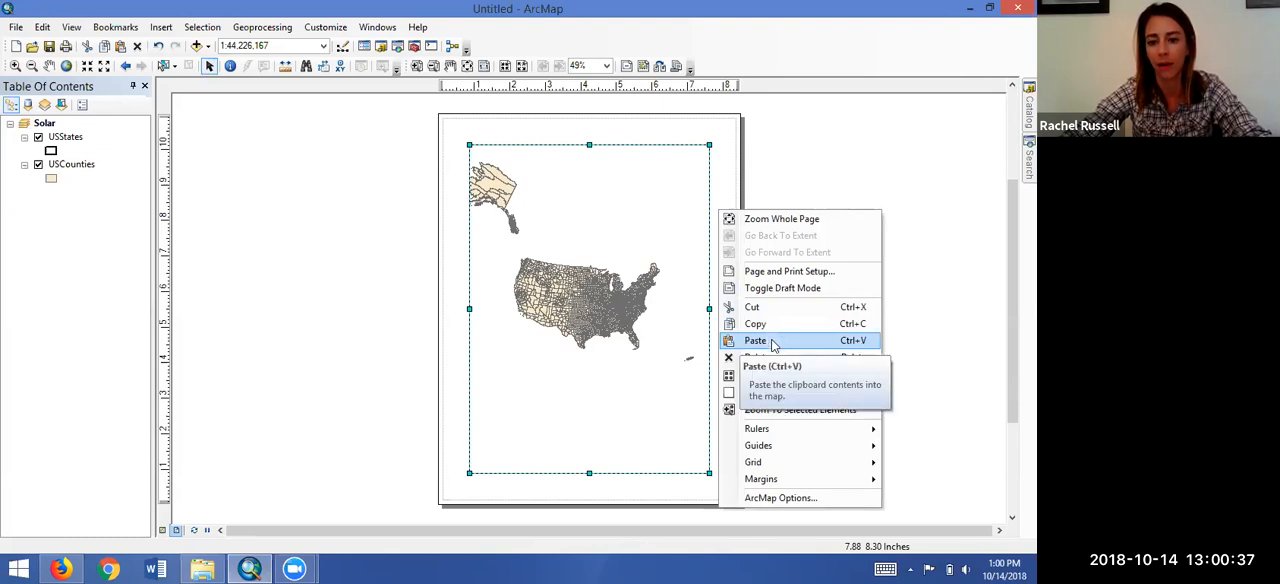
click(756, 340)
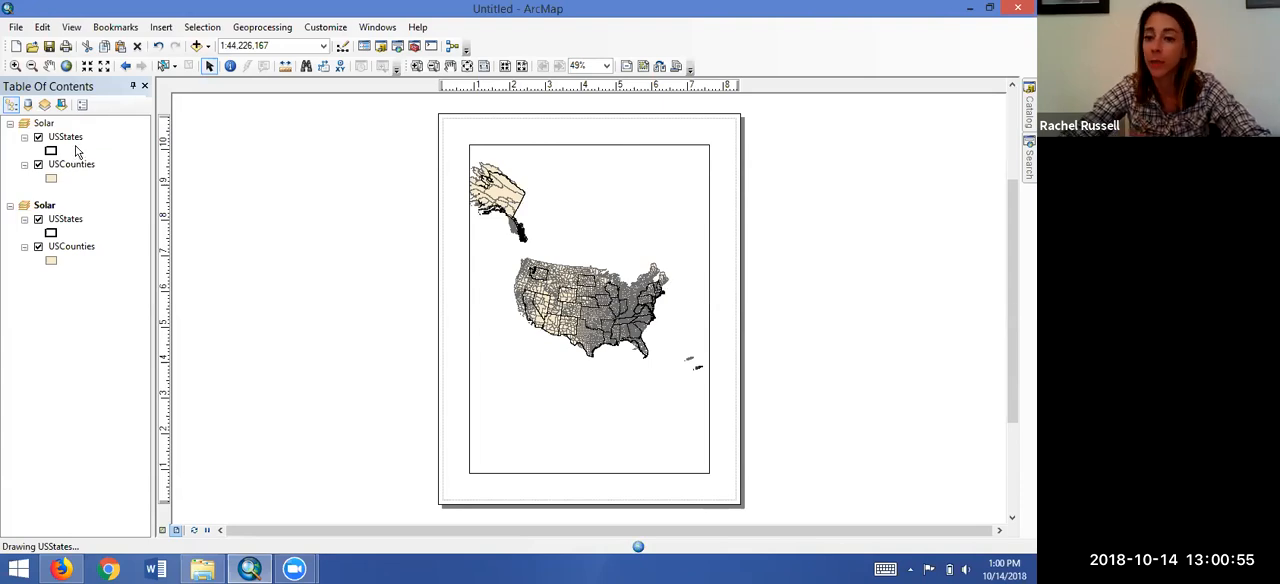
Step: Resize the two Solar frames and stack them top and bottom on the page
click(590, 300)
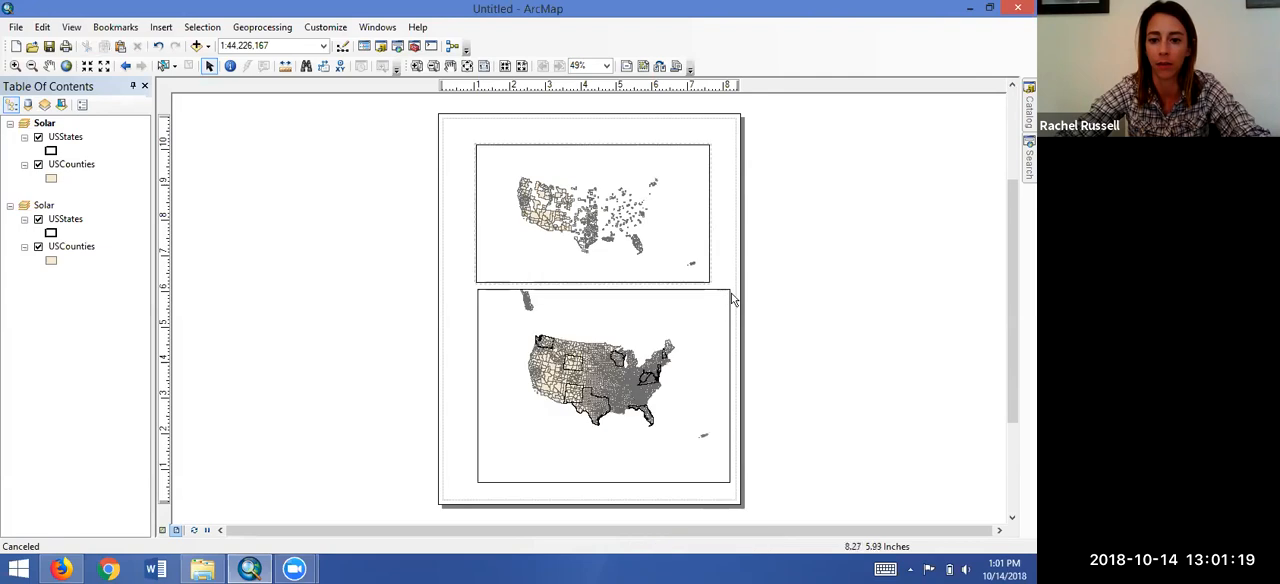
click(603, 385)
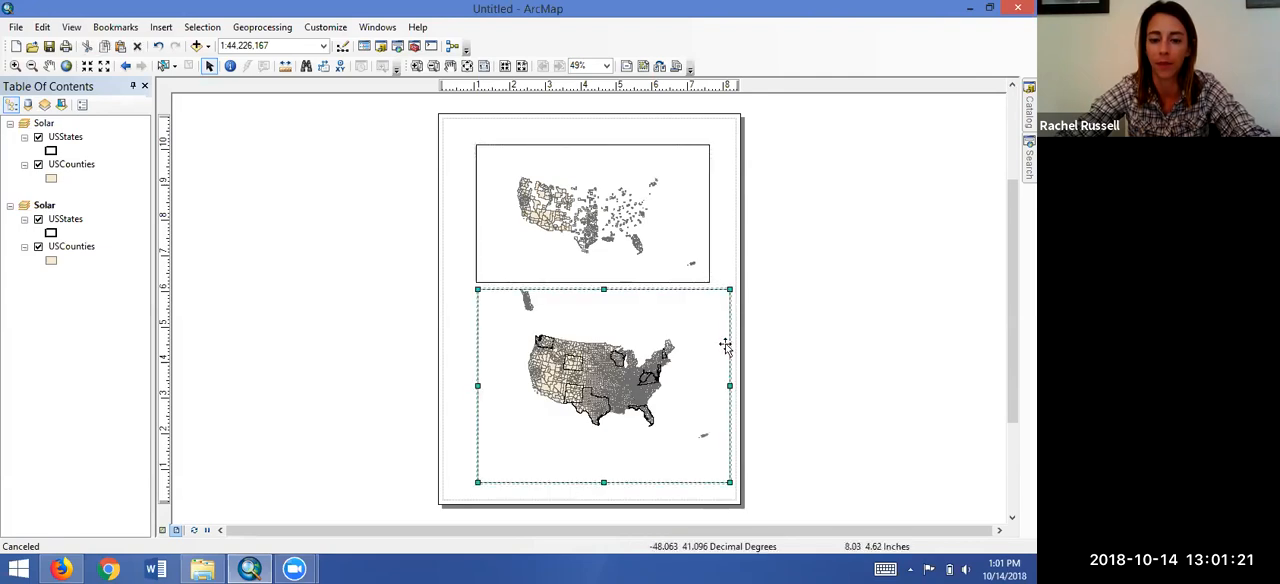